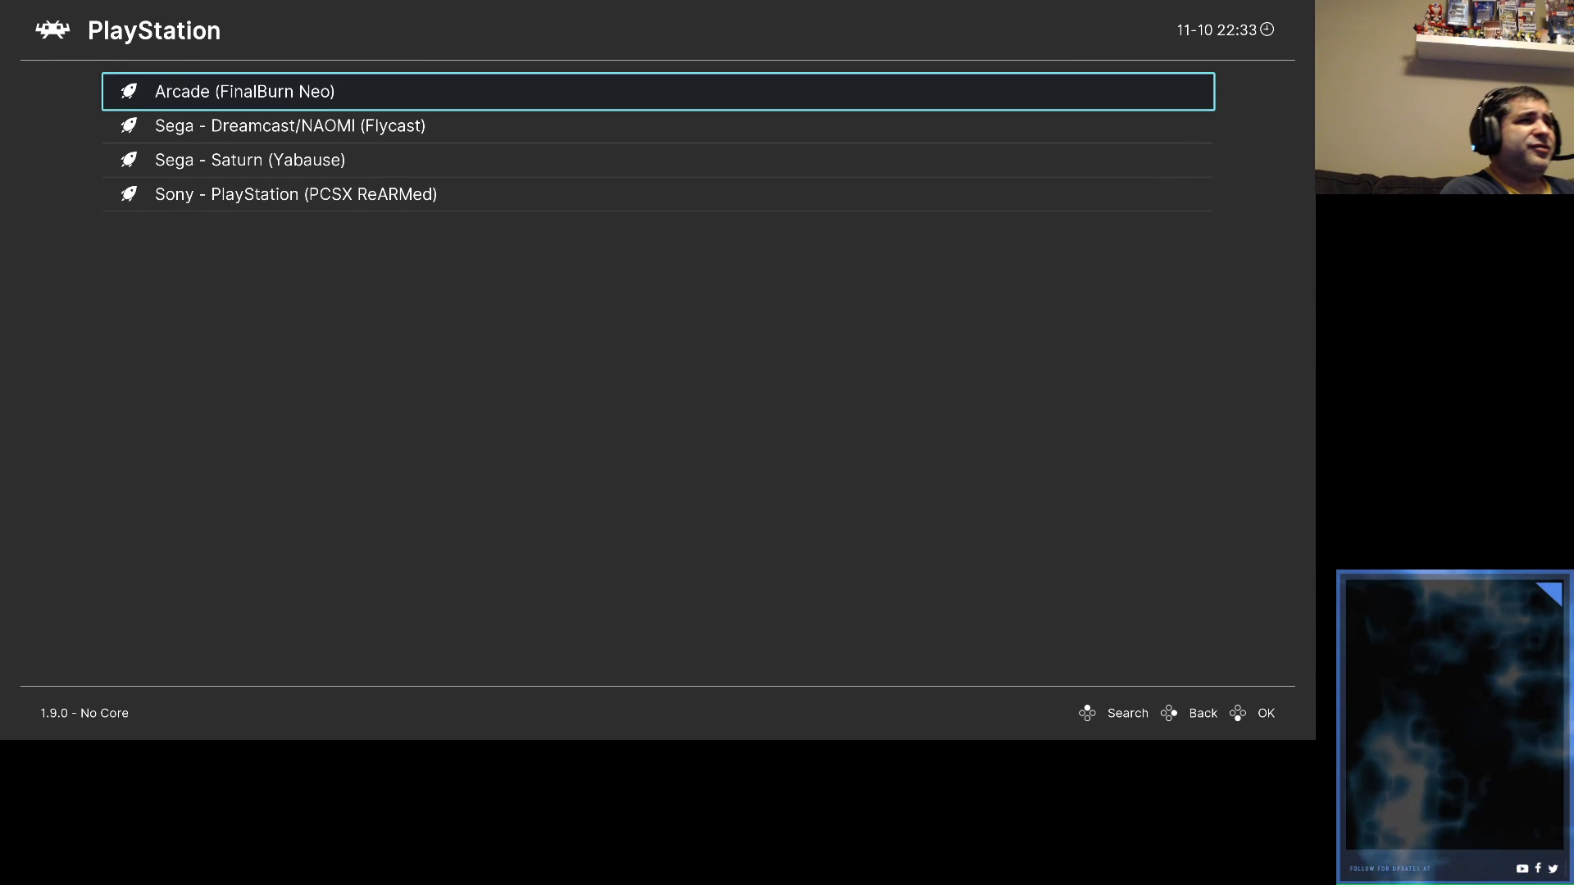
# Select the Sony - PlayStation (PCSX ReARMed) core from the list.
pyautogui.press('Down')
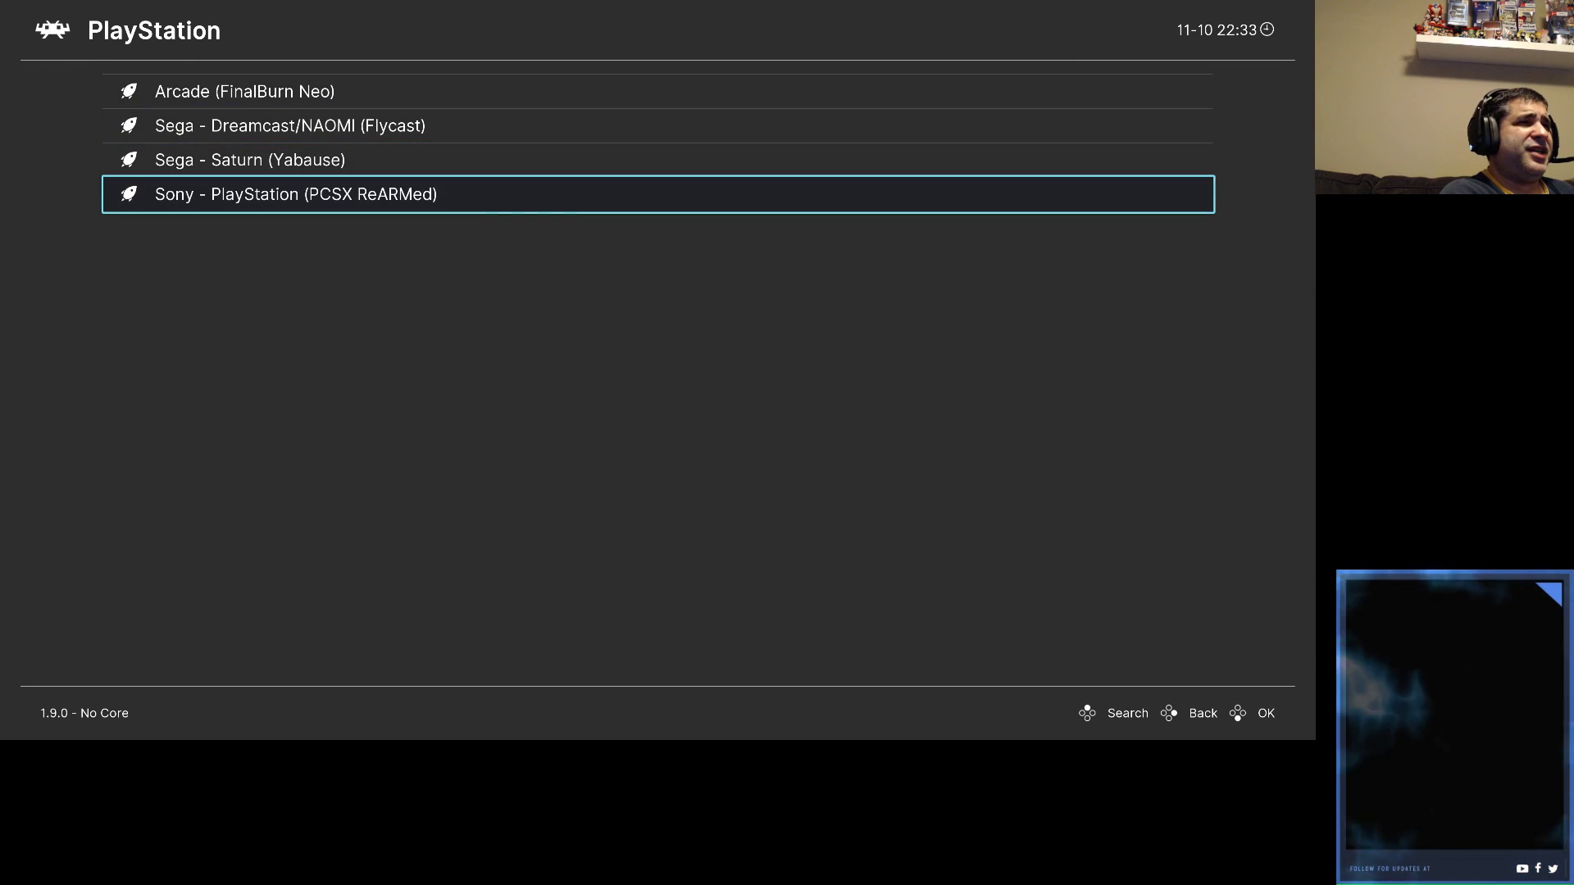
pyautogui.press('Up')
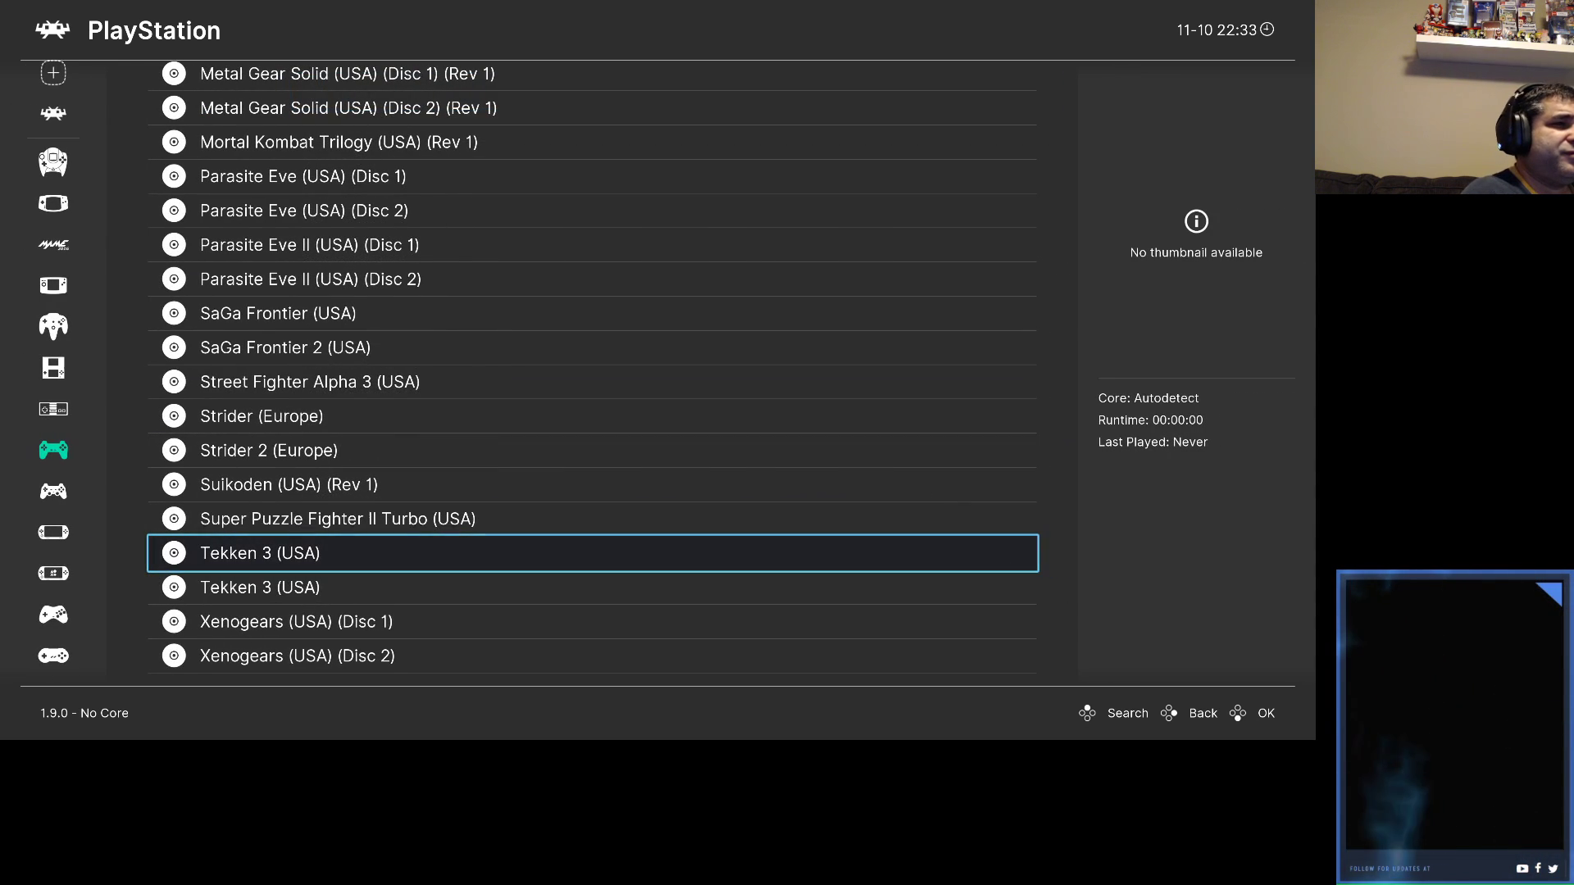
# Launch Tekken 3 (USA) from its playlist entry options.
pyautogui.click(259, 553)
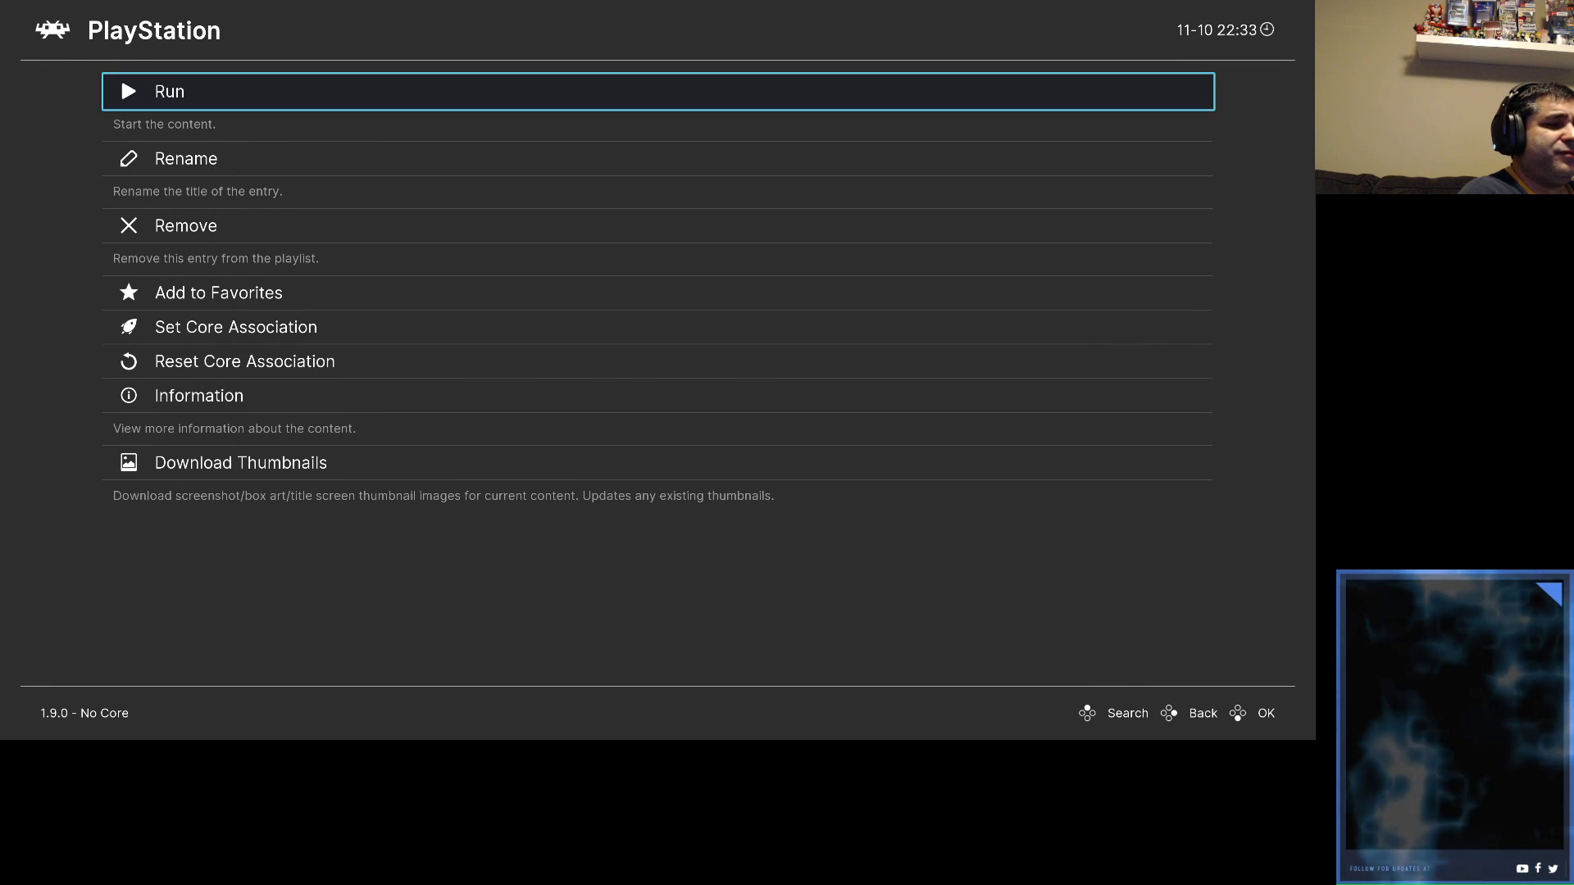
pyautogui.click(168, 91)
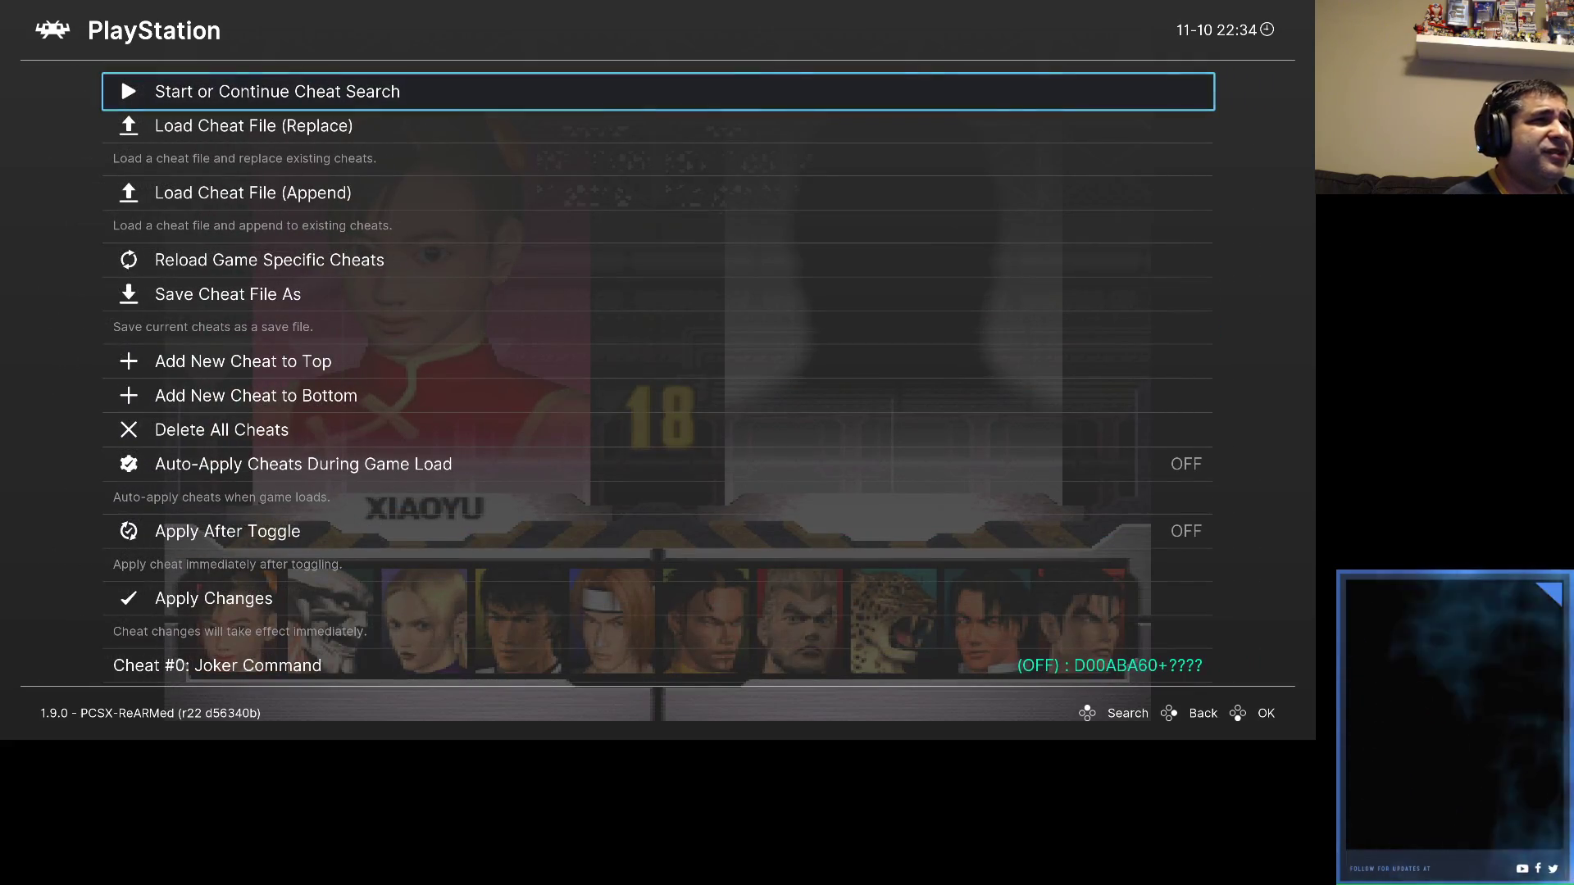
# Scroll through the Tekken 3 cheat list and apply the cheat changes.
pyautogui.scroll(-3)
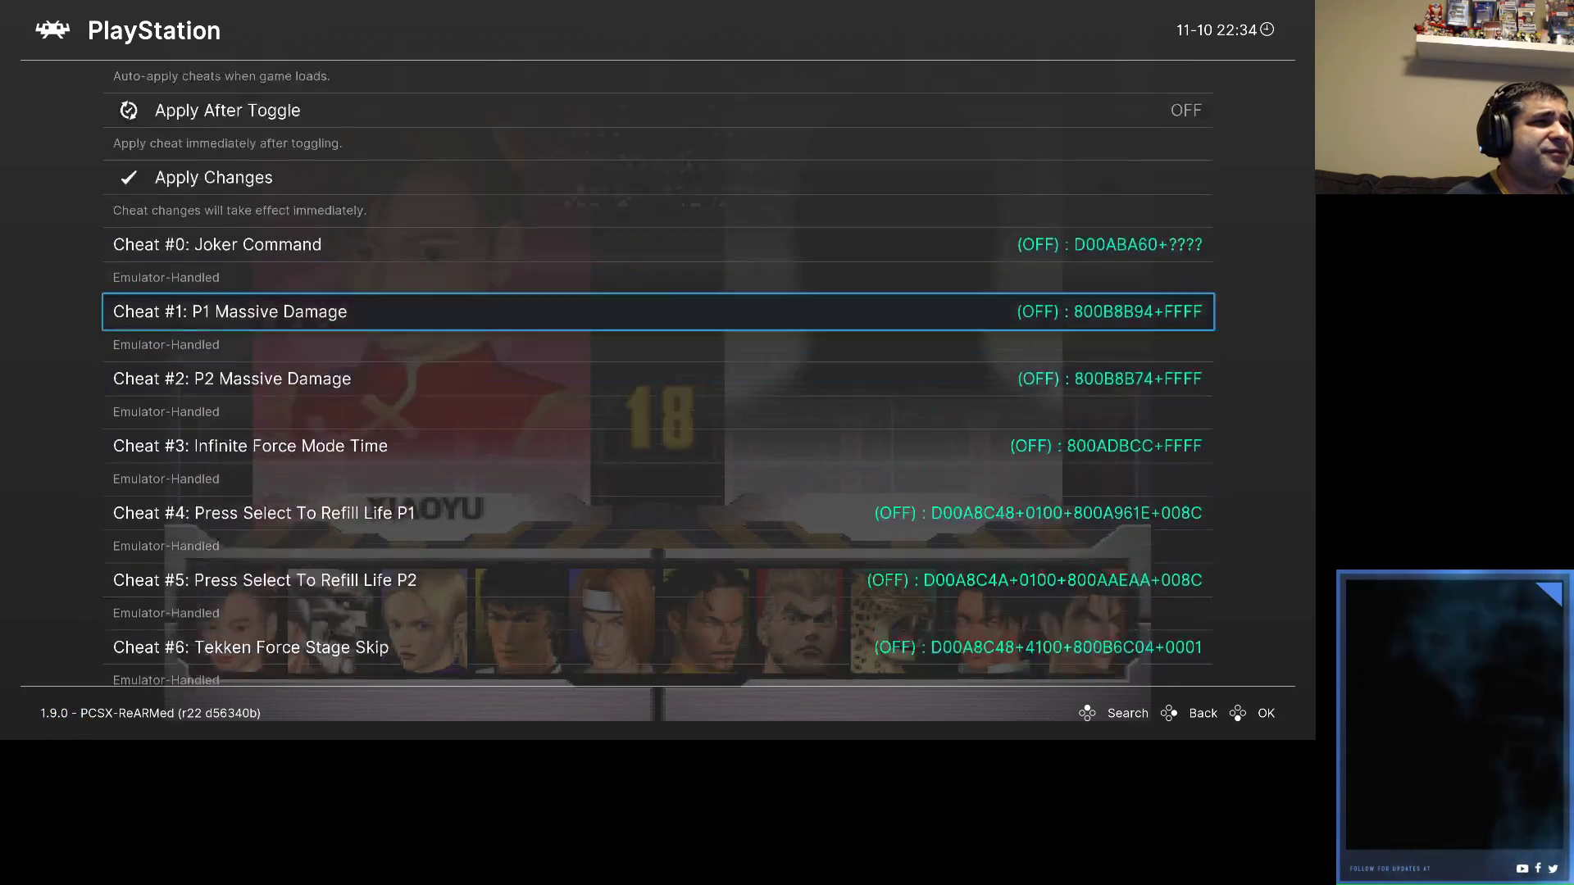
pyautogui.scroll(3)
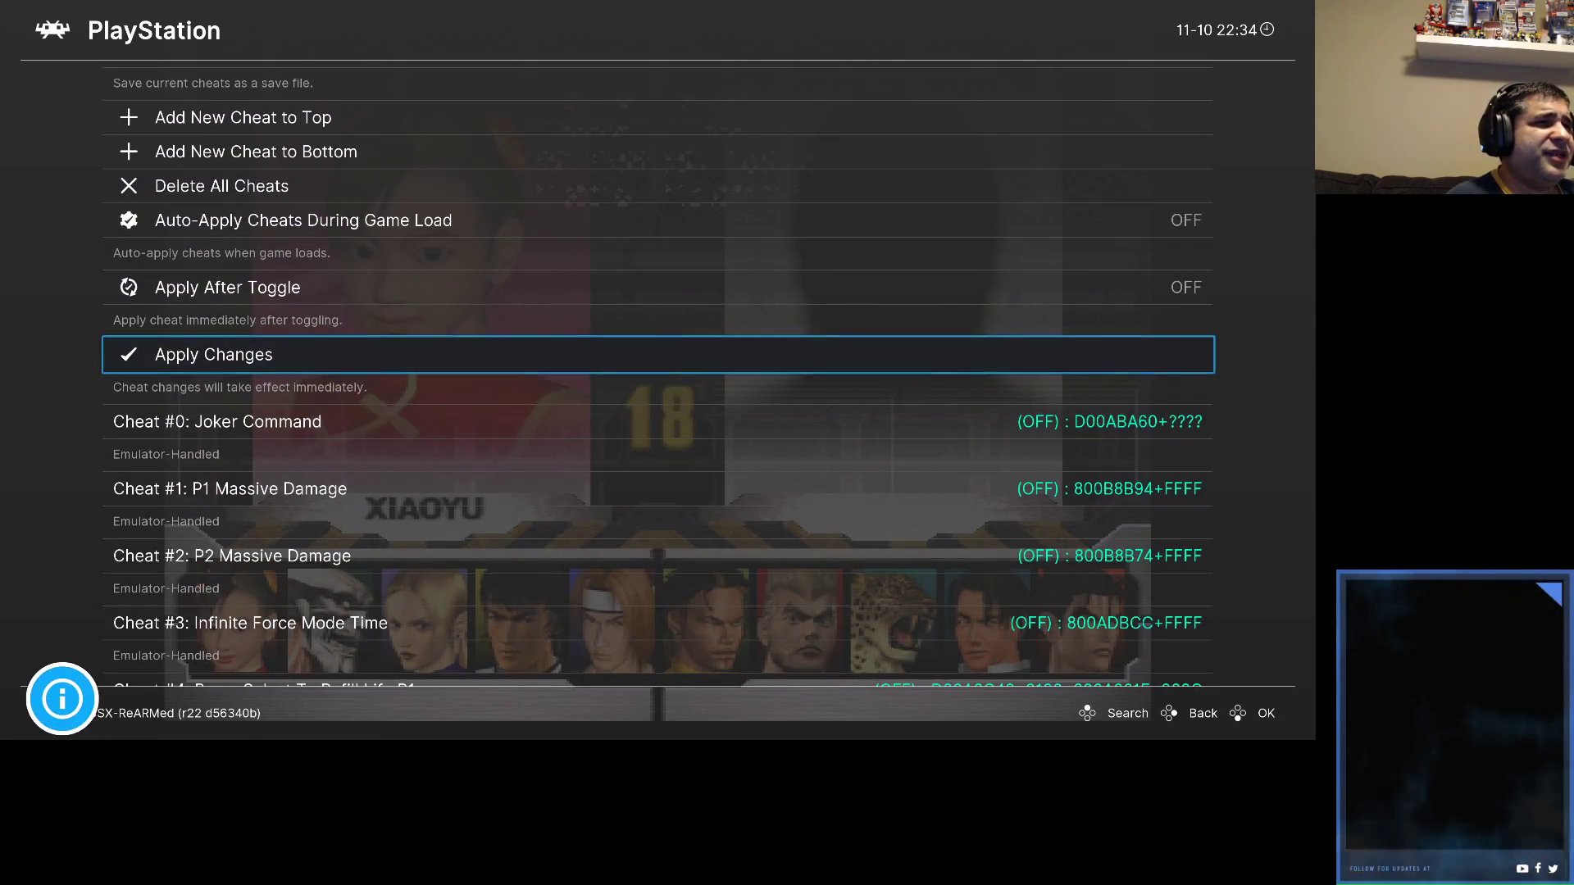
pyautogui.click(214, 354)
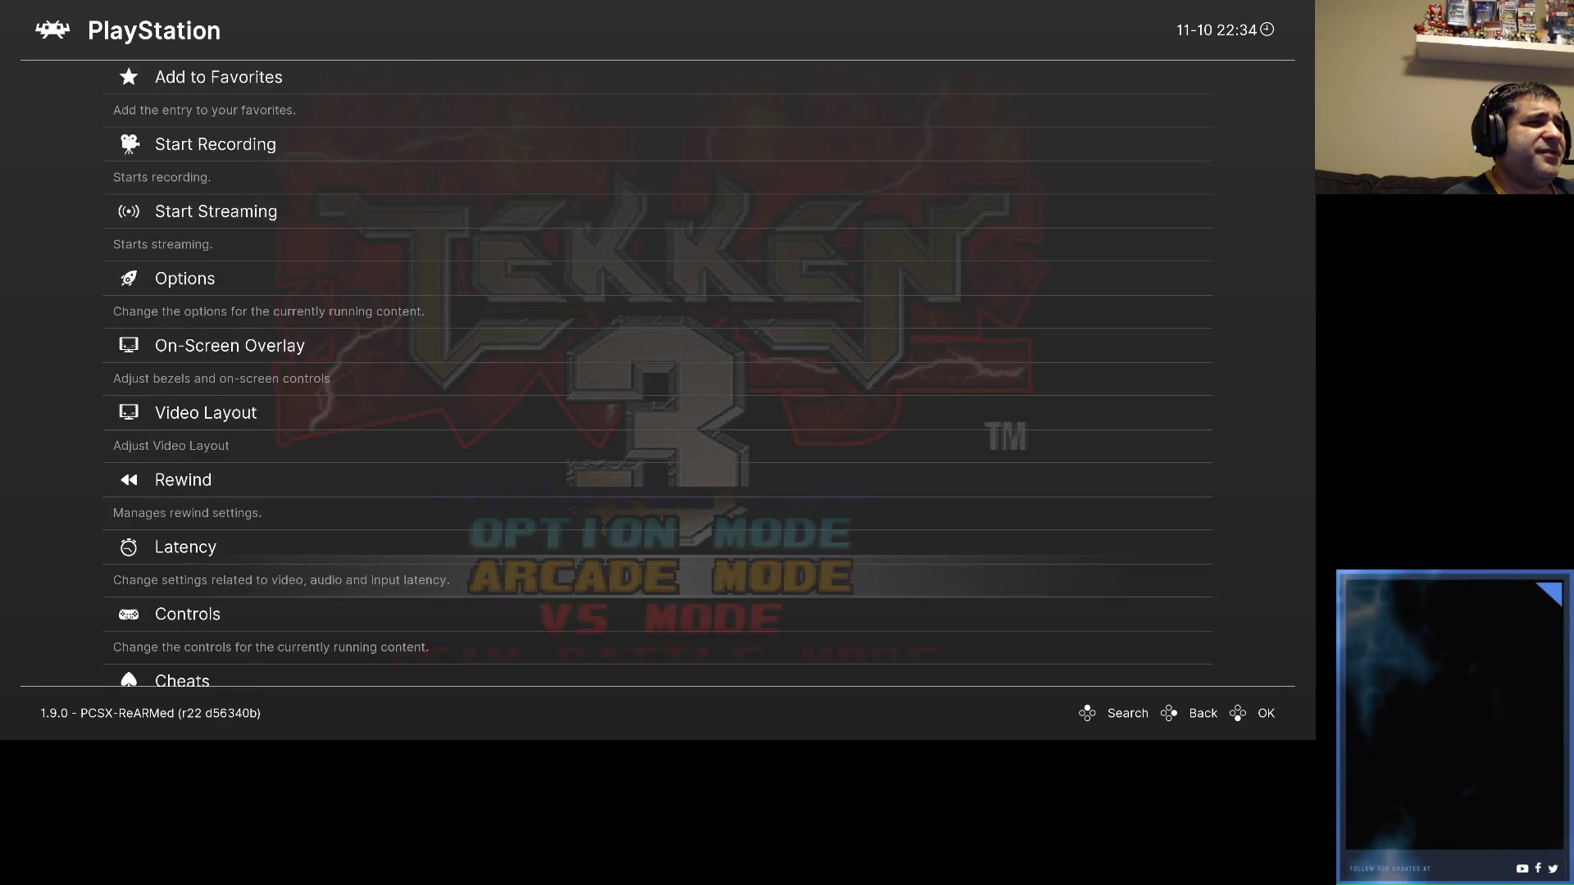
pyautogui.click(182, 680)
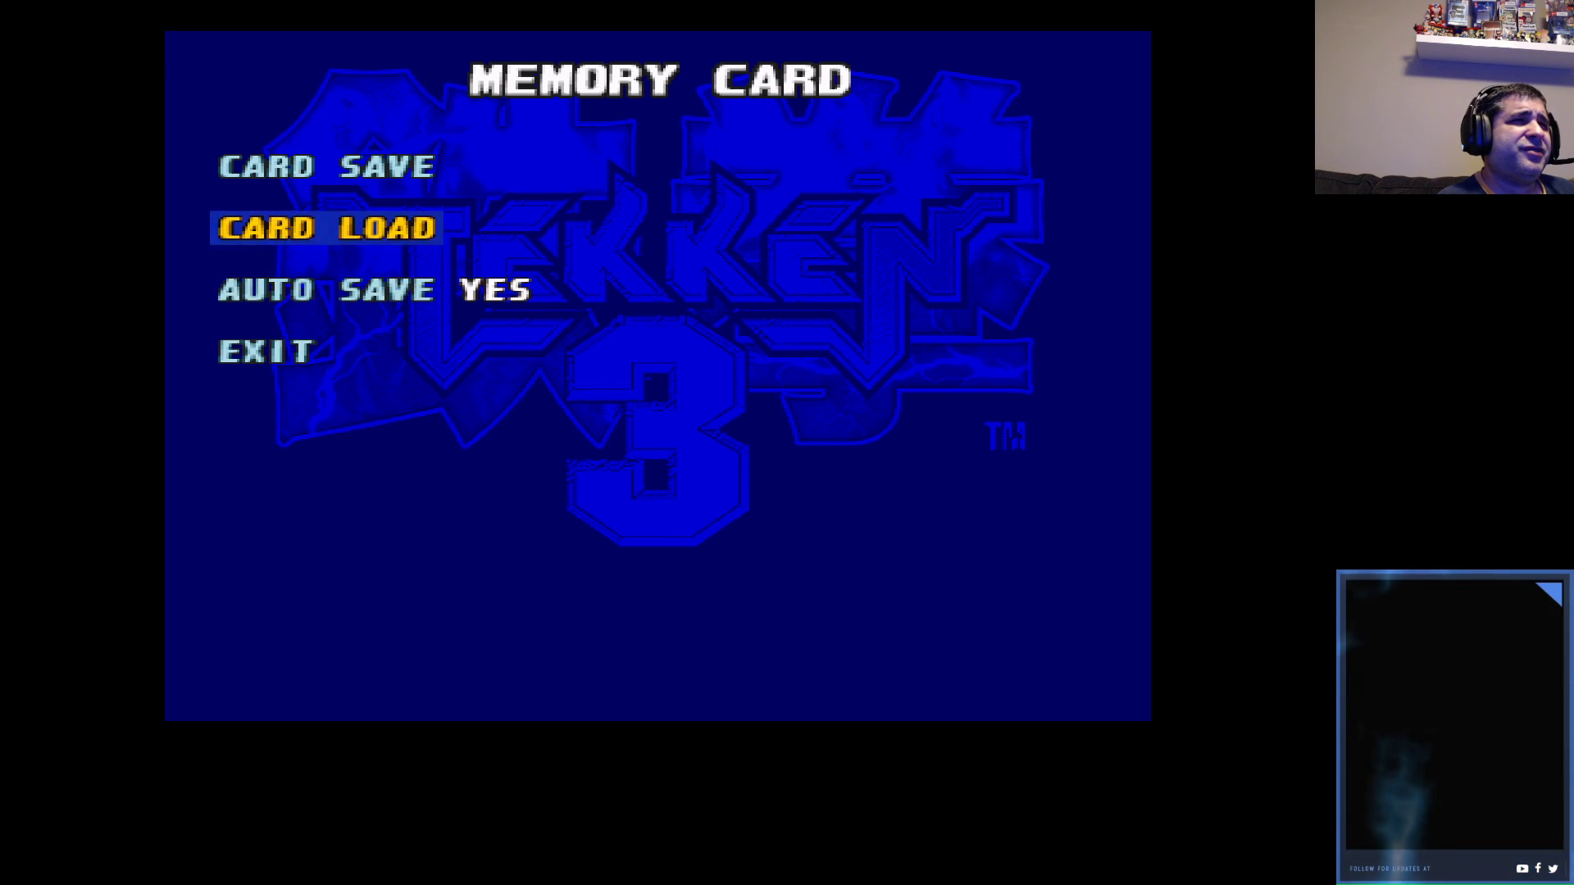
# Move up to CARD SAVE on Tekken 3's Memory Card screen.
pyautogui.press('Up')
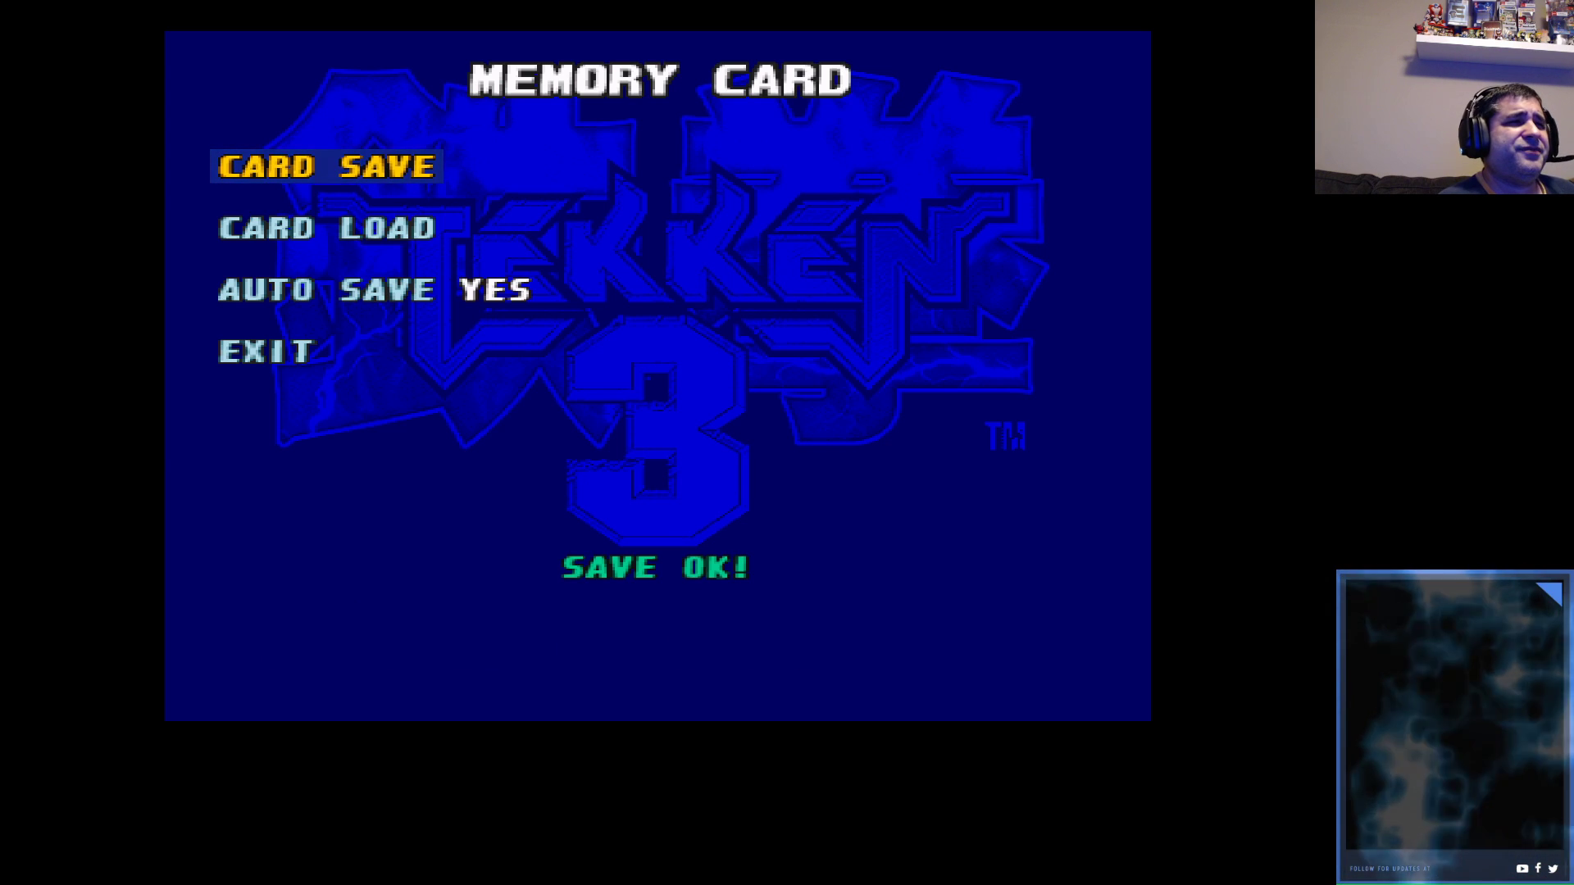